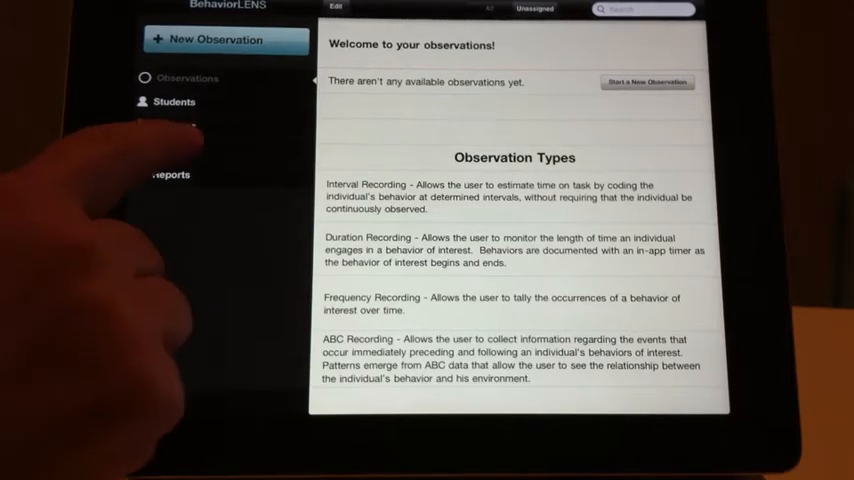
Add a school named 'Super psyched High' from the Schools list.
click(170, 150)
text(Super)
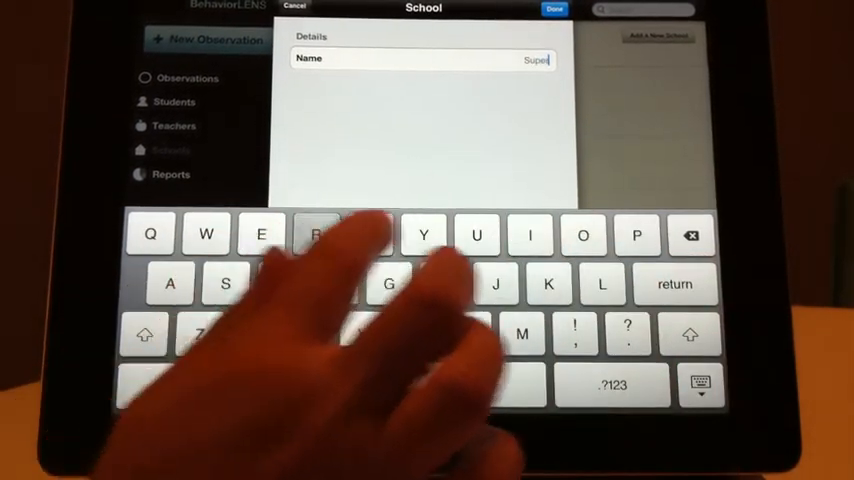
text(ps)
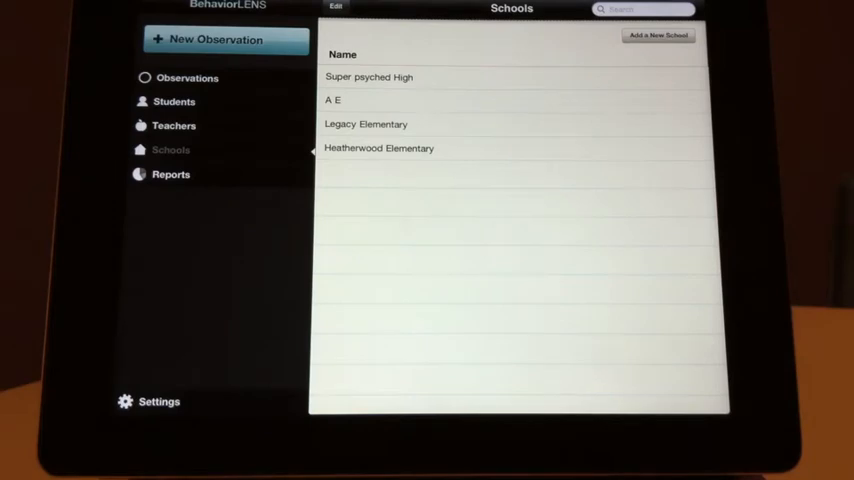
Add teacher T Moore assigned to Super psyched High and save.
click(174, 125)
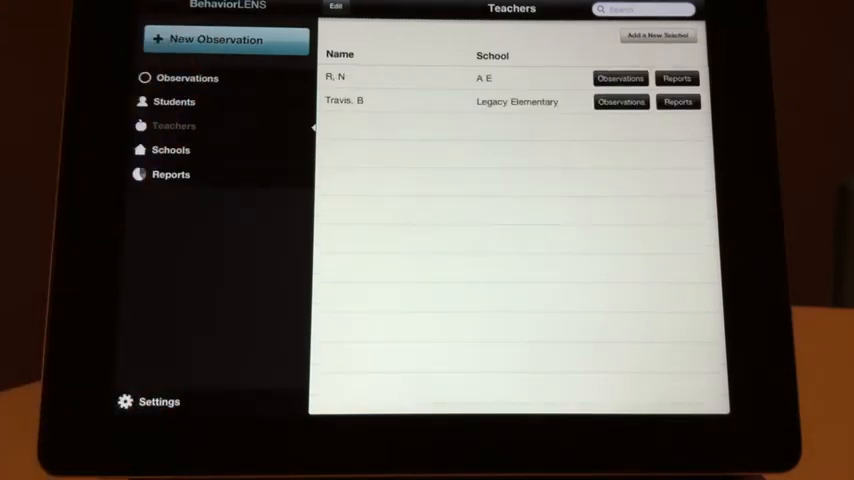
click(657, 35)
text(Moore)
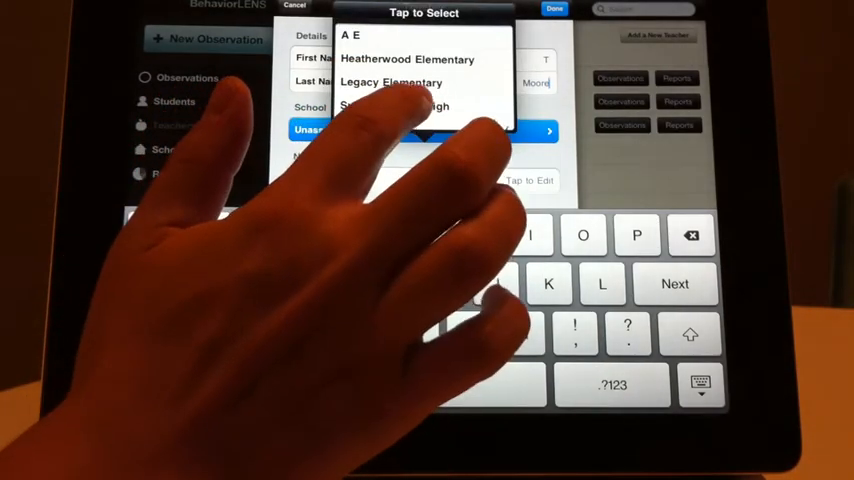
click(390, 106)
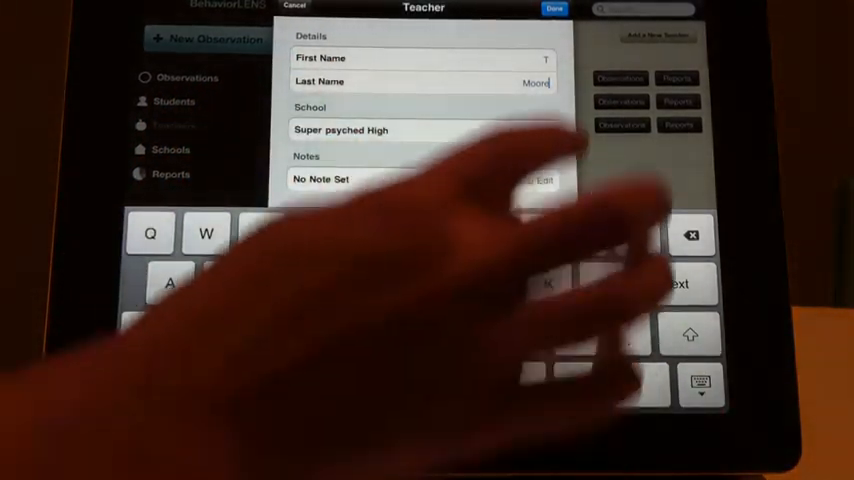
click(555, 8)
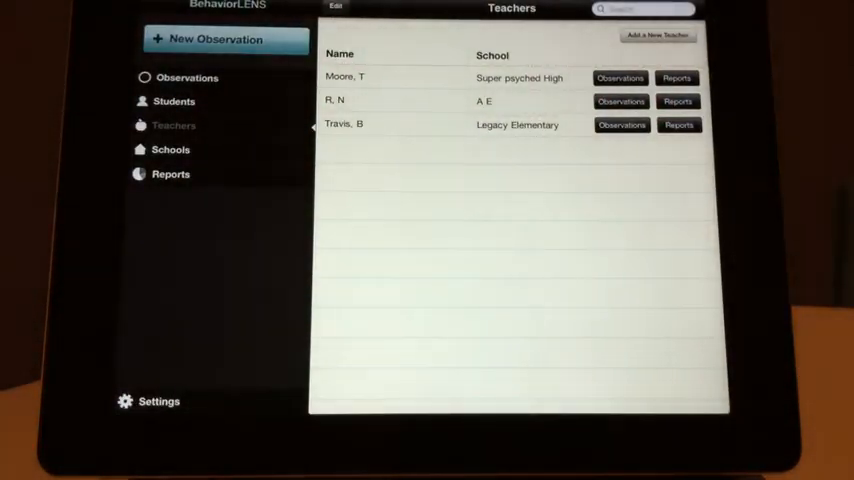
click(173, 101)
text(M)
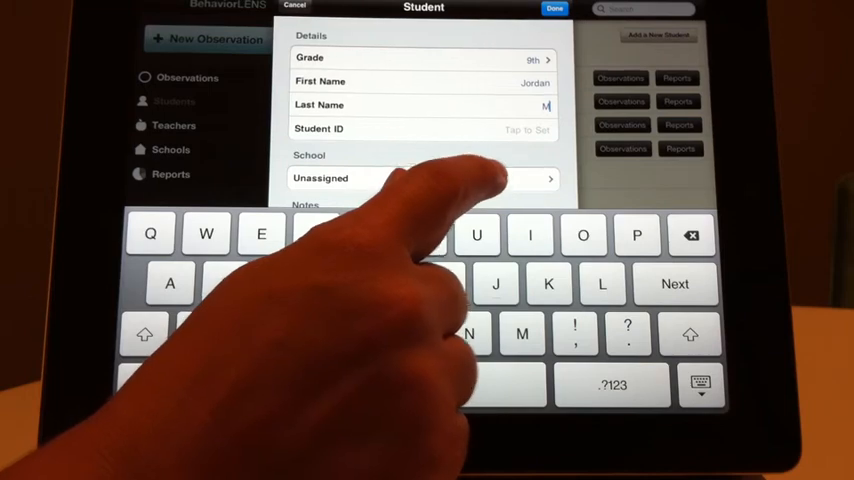
click(420, 178)
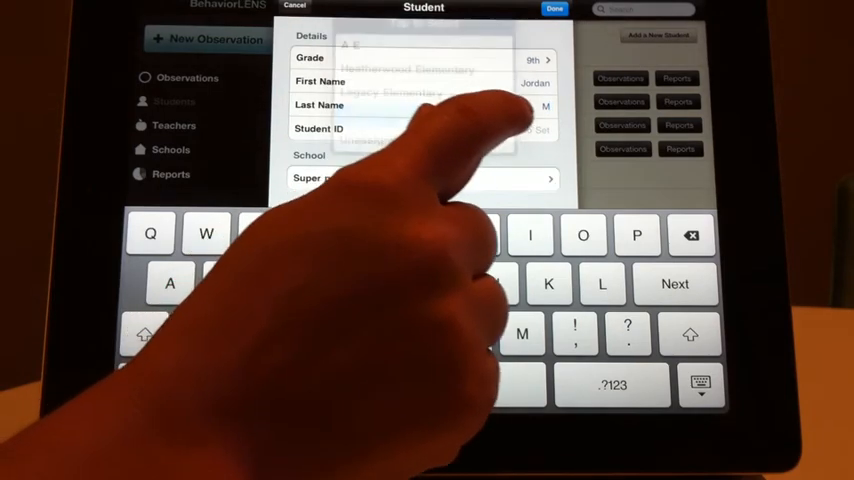